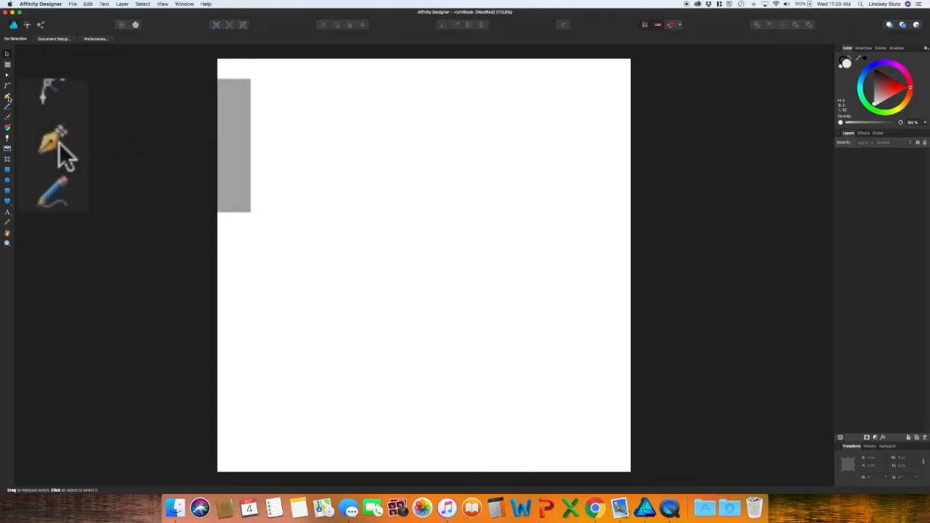
- Pen-draw a closed rectangular banner path near the top-left of the page
left_click(6, 100)
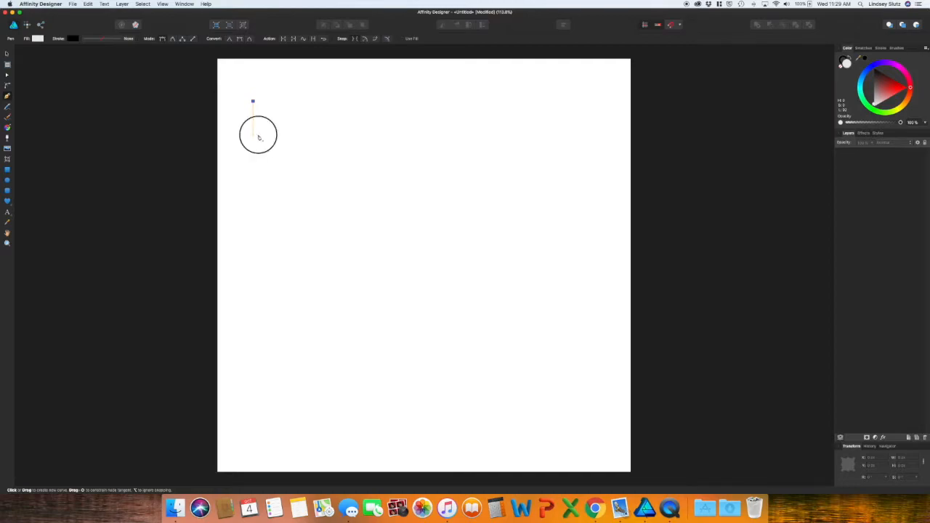
left_click(253, 134)
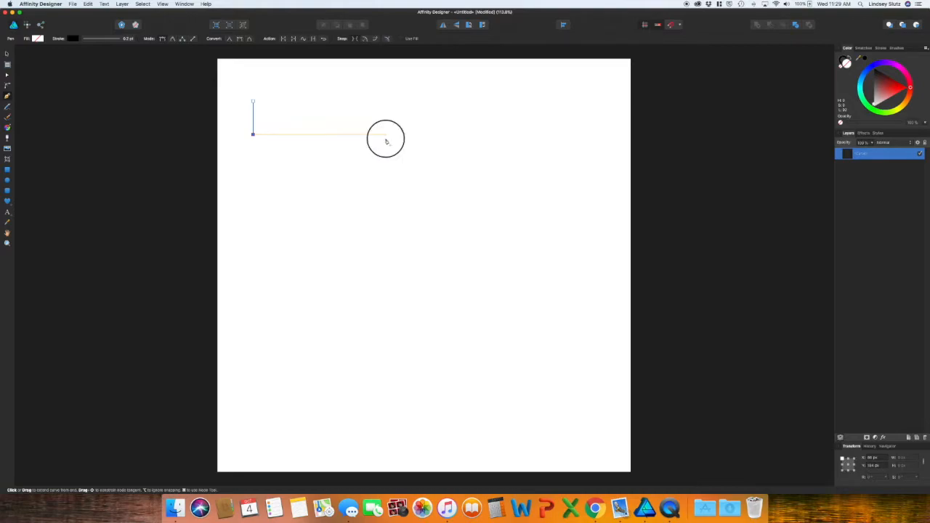
left_click(386, 138)
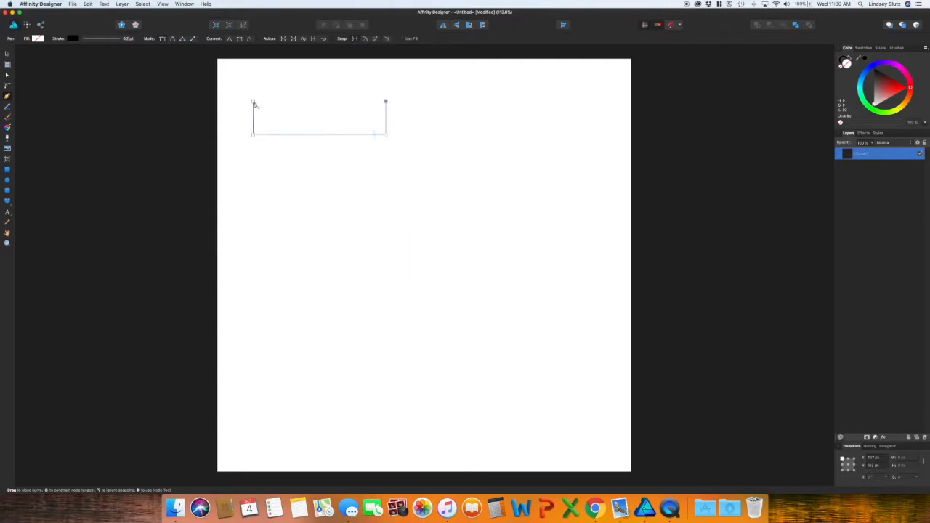
left_click(252, 101)
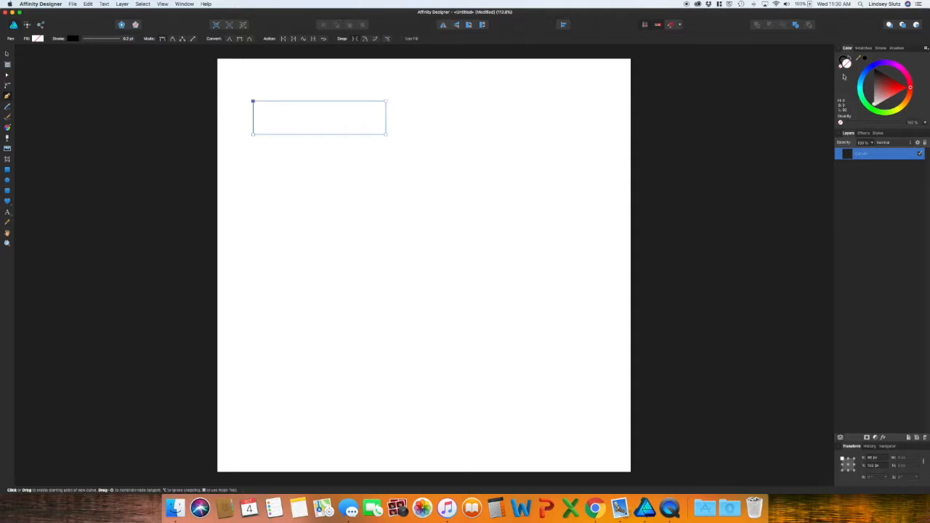
mouse_move(872, 70)
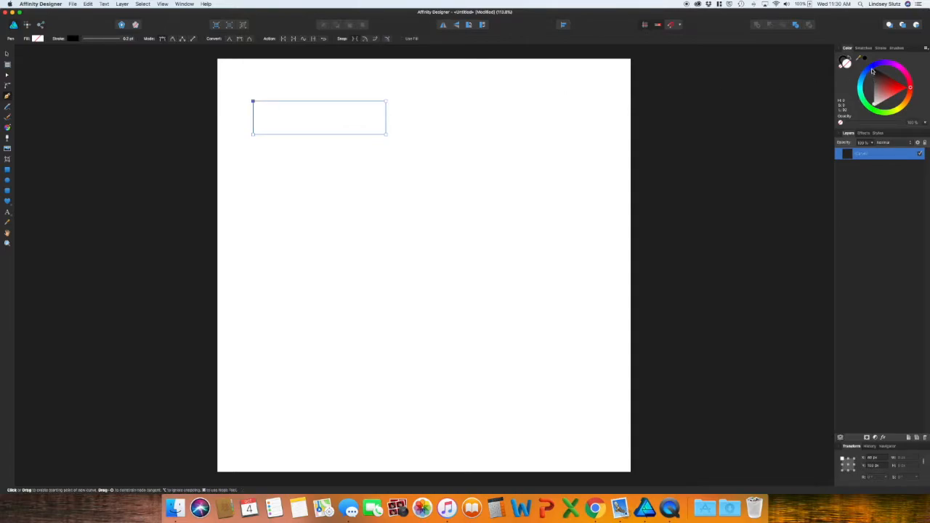
- Set the rectangle's fill swatch to bright blue
left_click(868, 70)
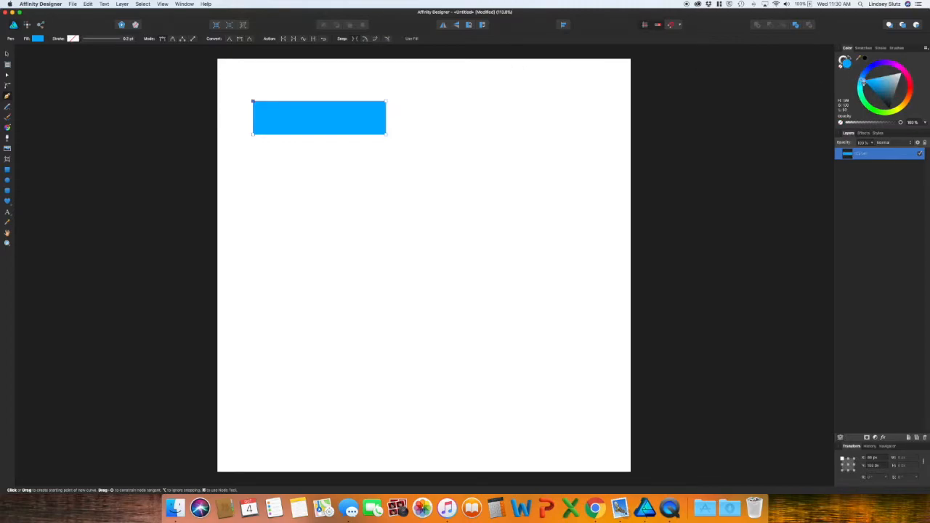
left_click(863, 71)
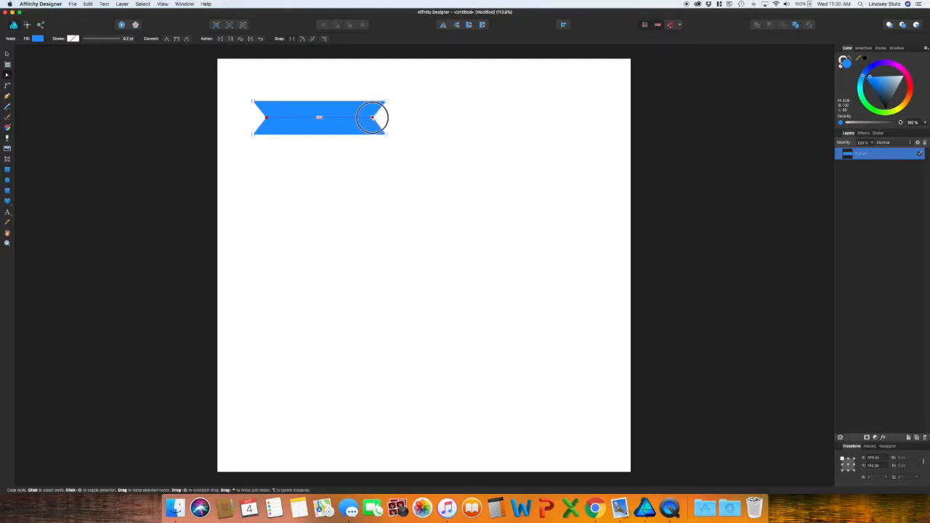
- Add a notch node at the middle of the banner's right end
left_click(372, 162)
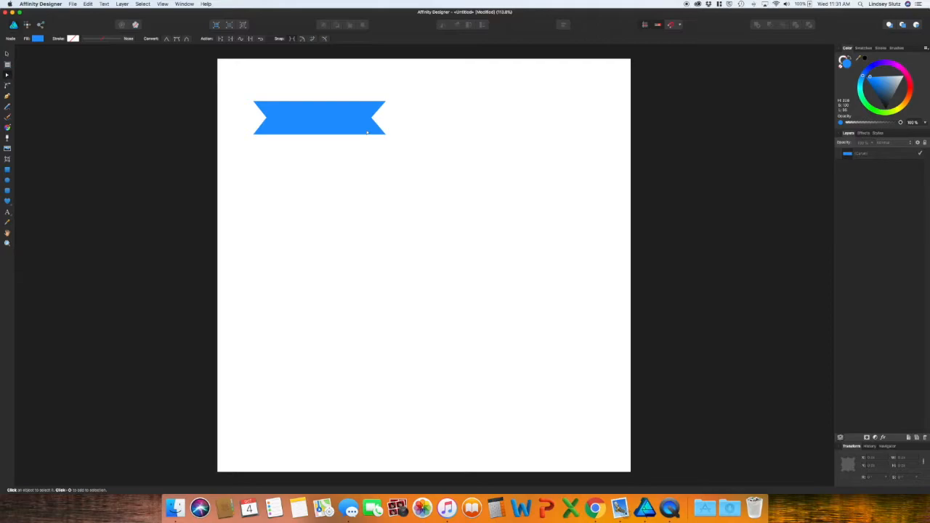
mouse_move(157, 114)
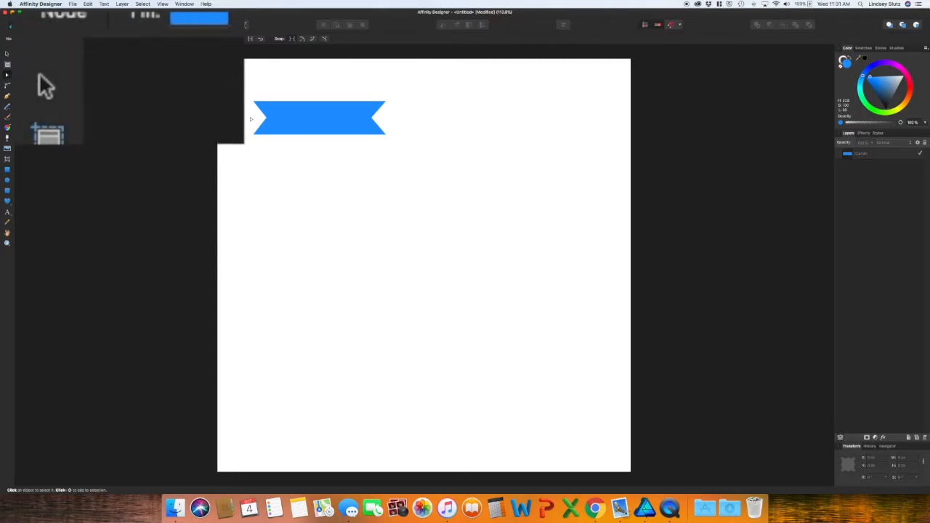
- Paste a copy of the notched banner below the original and zoom in on it
left_click(345, 119)
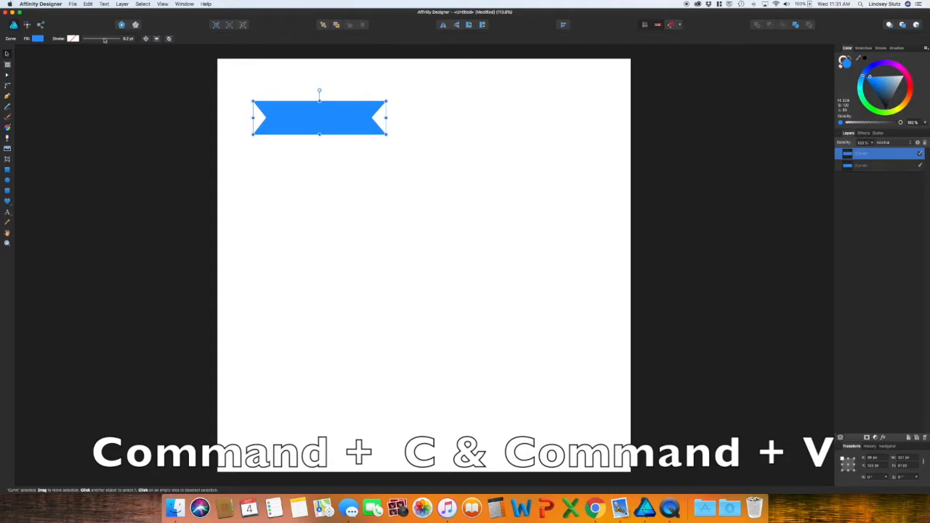
left_click(88, 4)
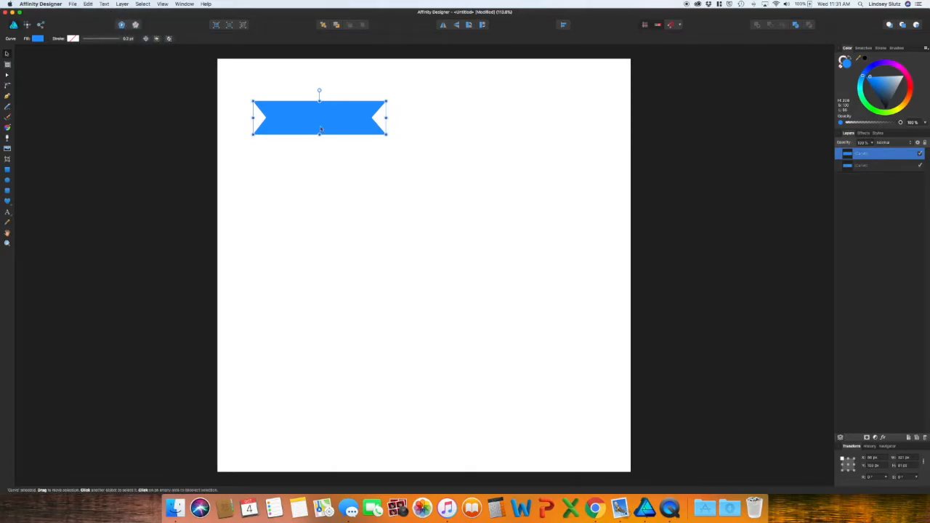
left_click_drag(319, 117, 320, 170)
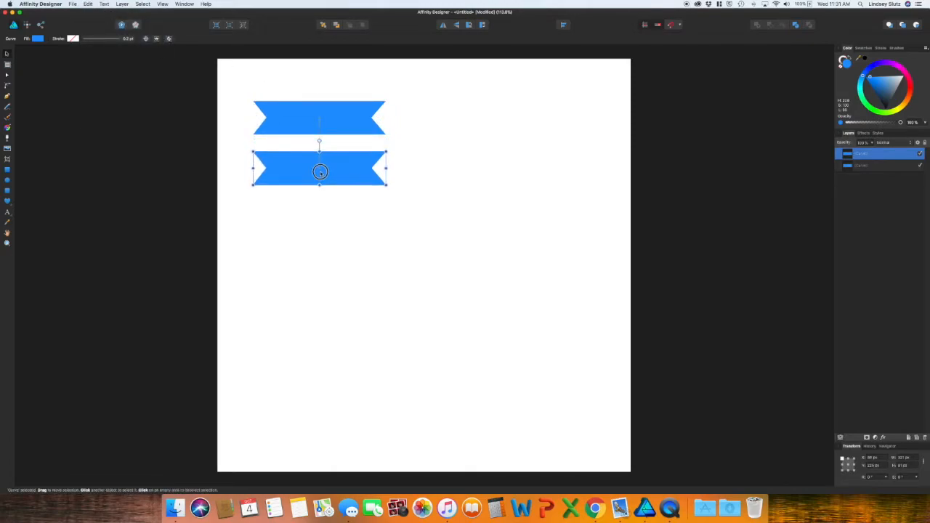
left_click_drag(320, 169, 321, 180)
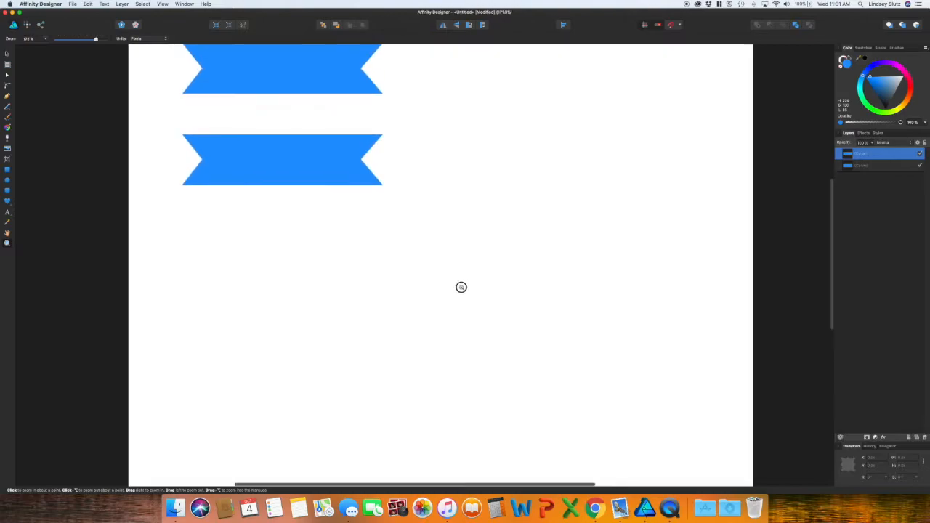
left_click(461, 286)
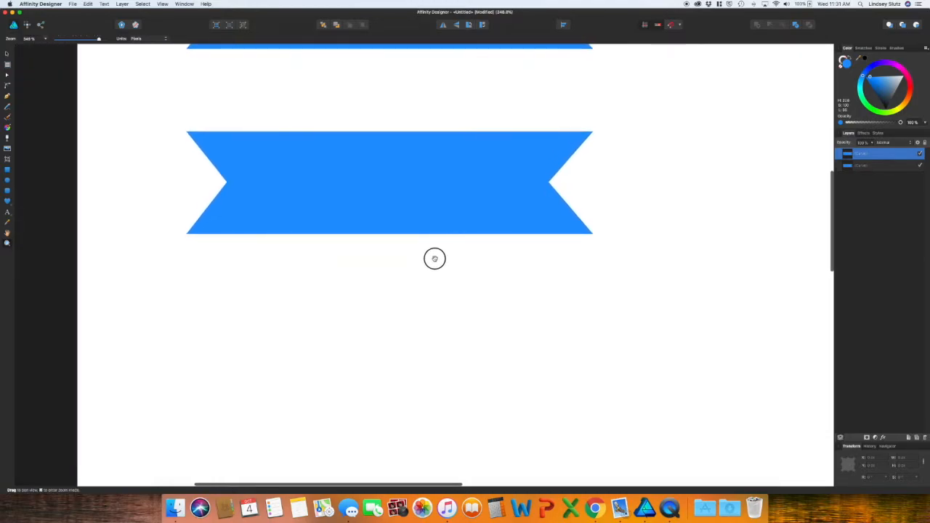
left_click(7, 104)
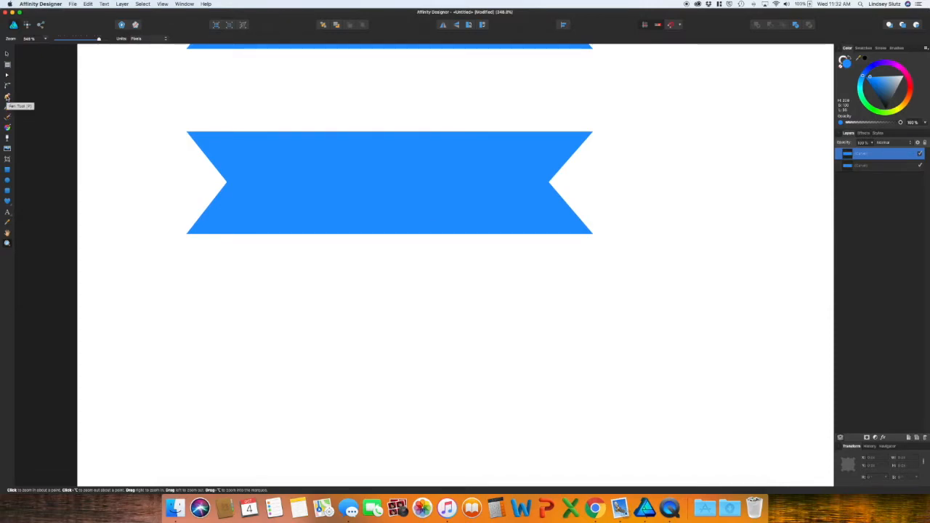
- Pick the Pen Tool to draw a line across the lower banner
left_click(7, 95)
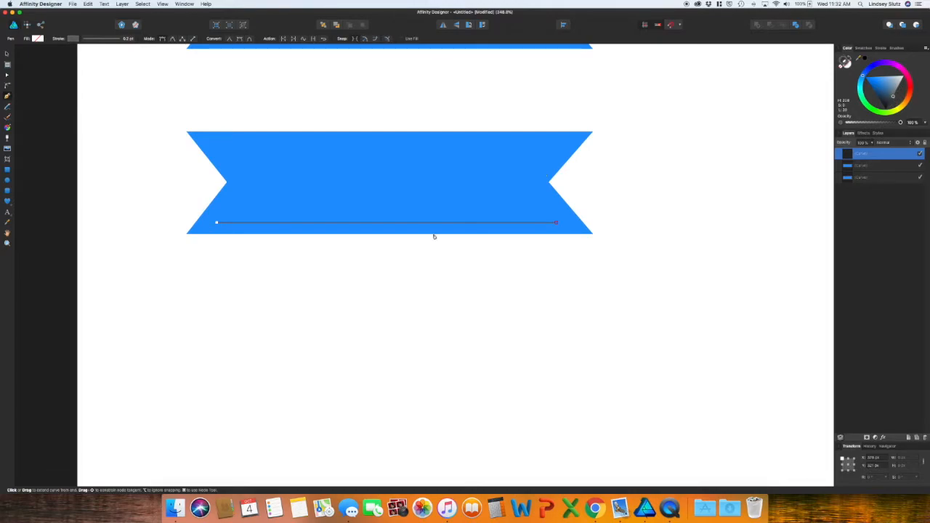
mouse_move(459, 234)
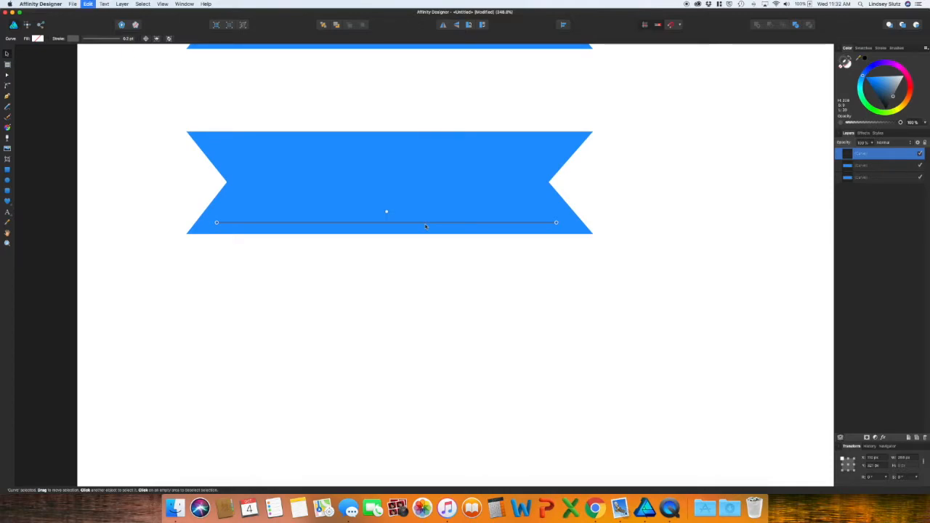
- Drag a copy of the line slightly upward, then reselect the lower line
left_click_drag(425, 223, 423, 215)
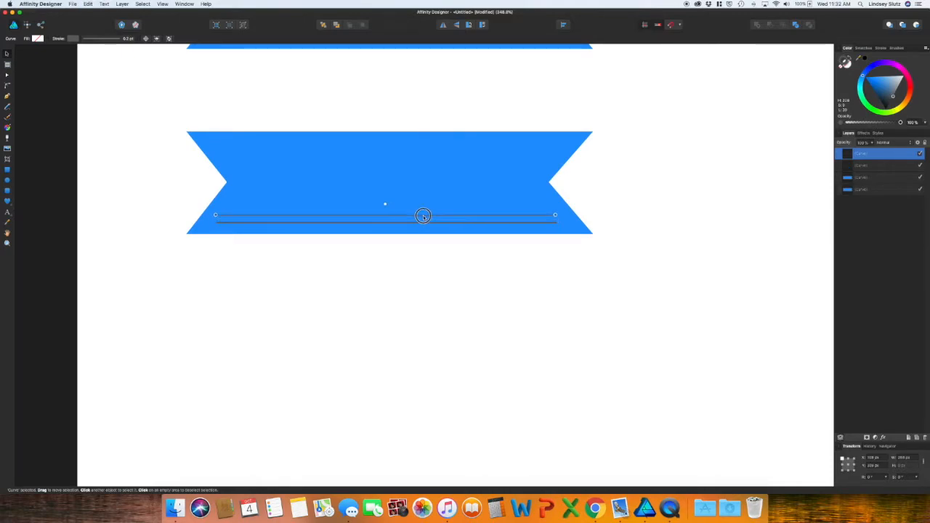
left_click(431, 252)
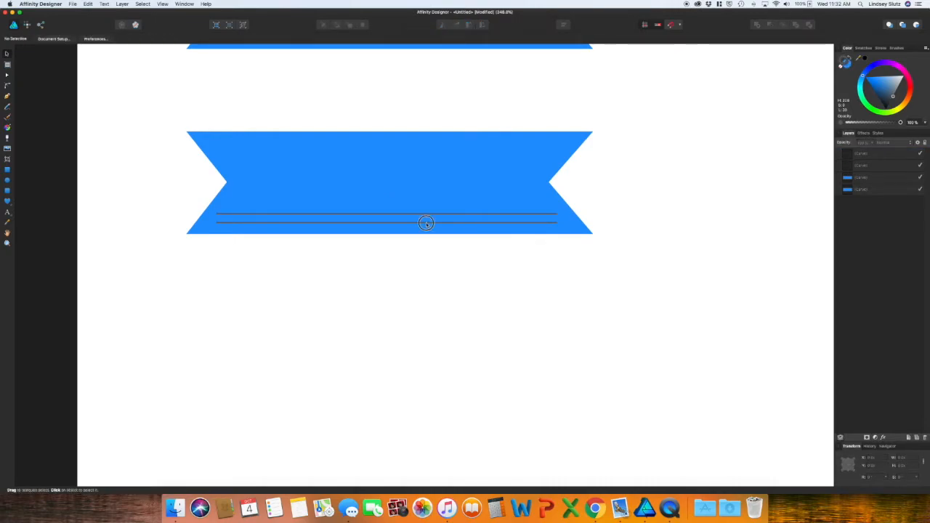
left_click(425, 223)
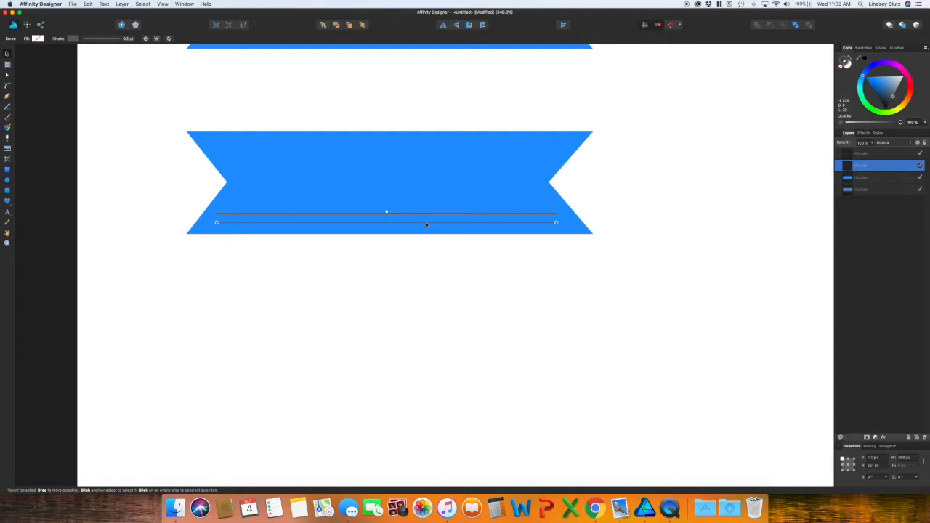
mouse_move(765, 114)
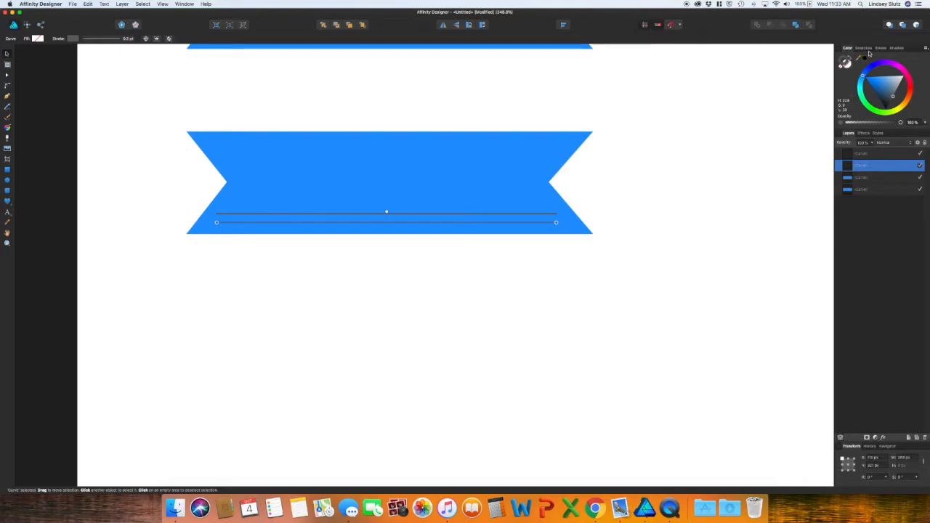
- Increase the lines' stroke width with the Stroke panel slider
left_click(880, 48)
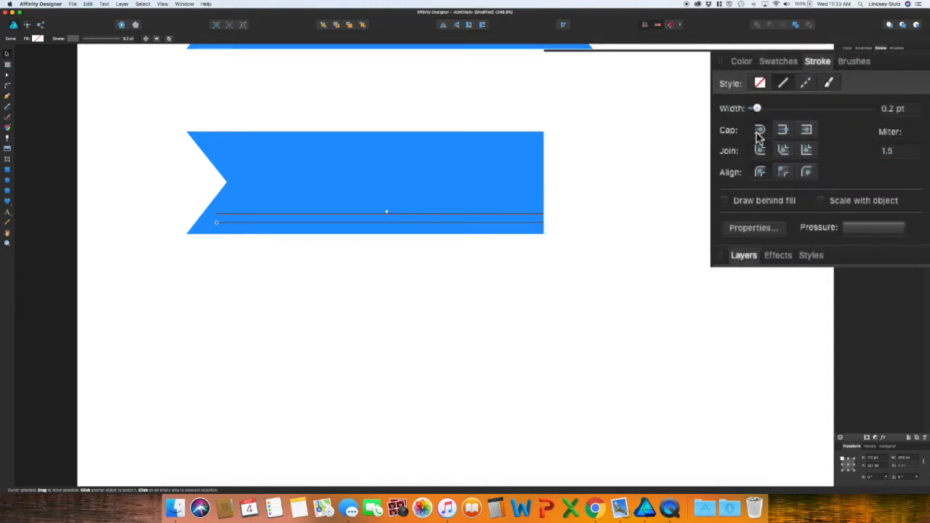
mouse_move(783, 130)
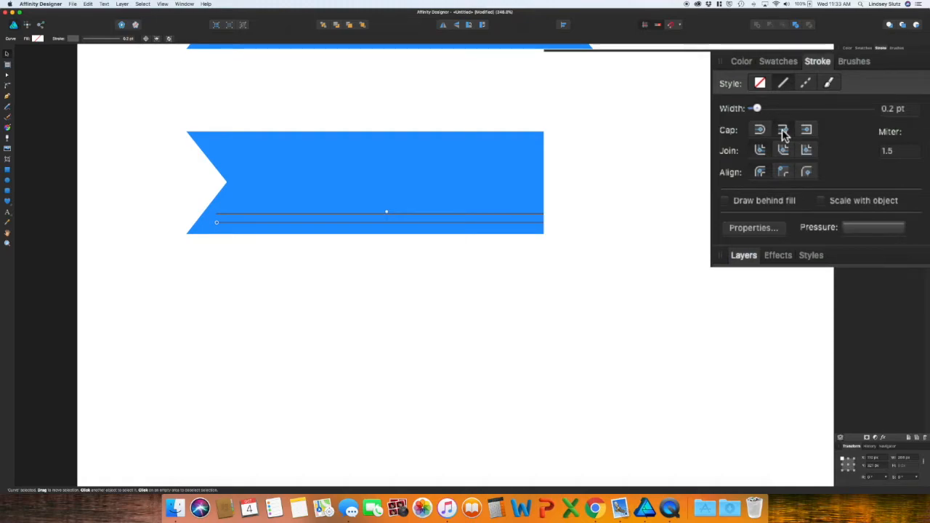
mouse_move(757, 115)
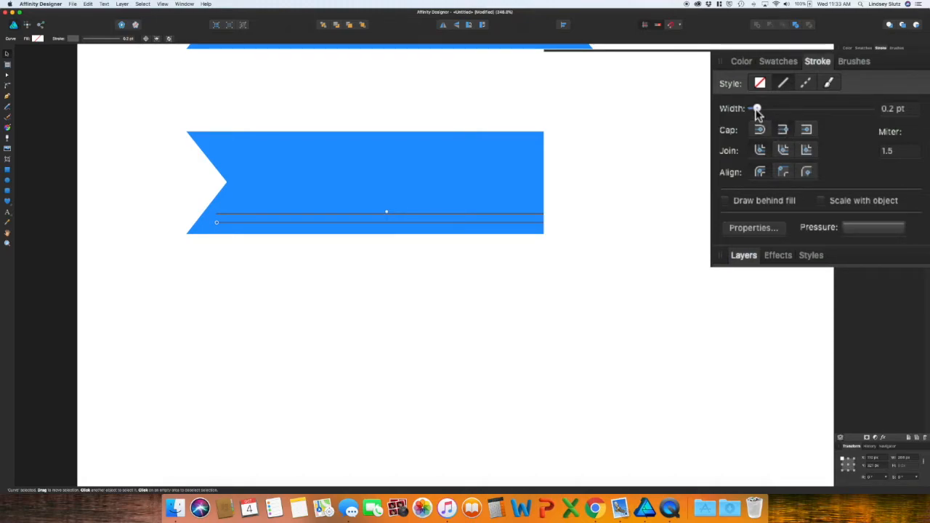
left_click_drag(756, 108, 769, 108)
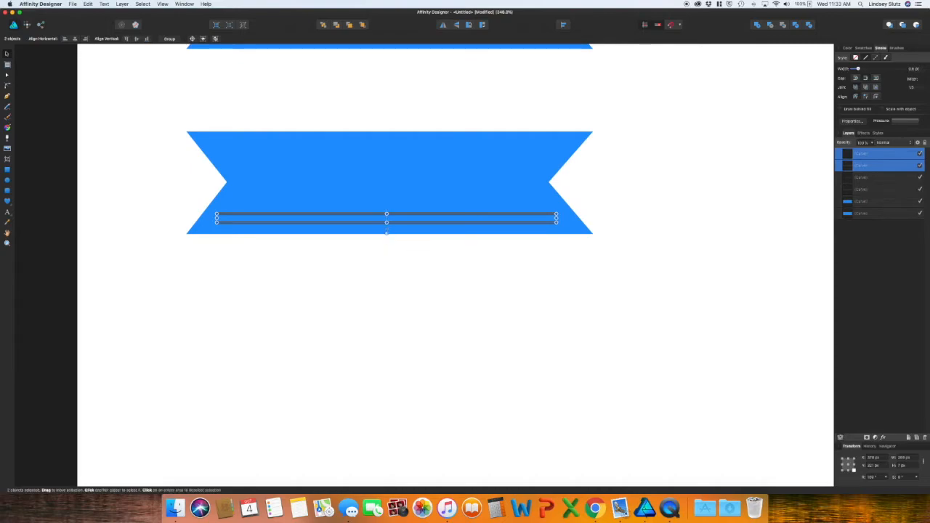
- Duplicate the heavy line pair up to the second banner's top edge
left_click_drag(386, 221, 392, 162)
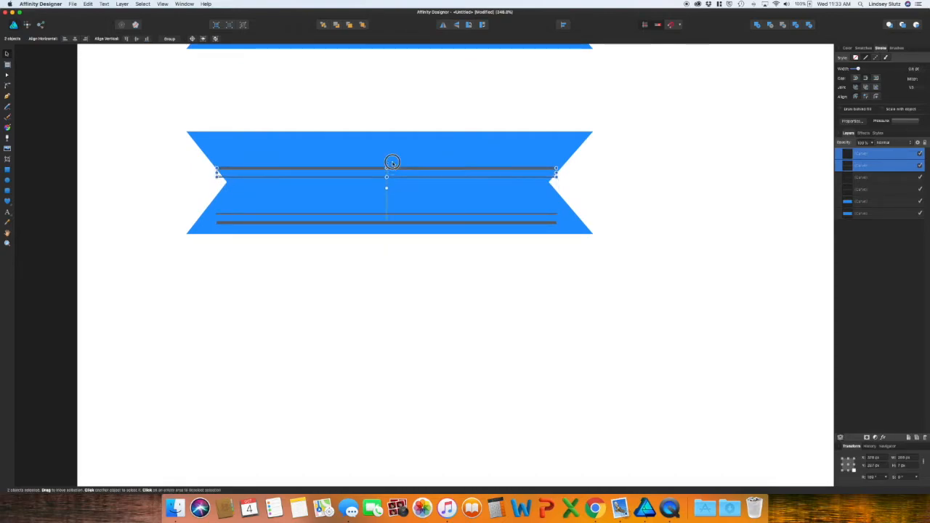
left_click_drag(393, 162, 386, 146)
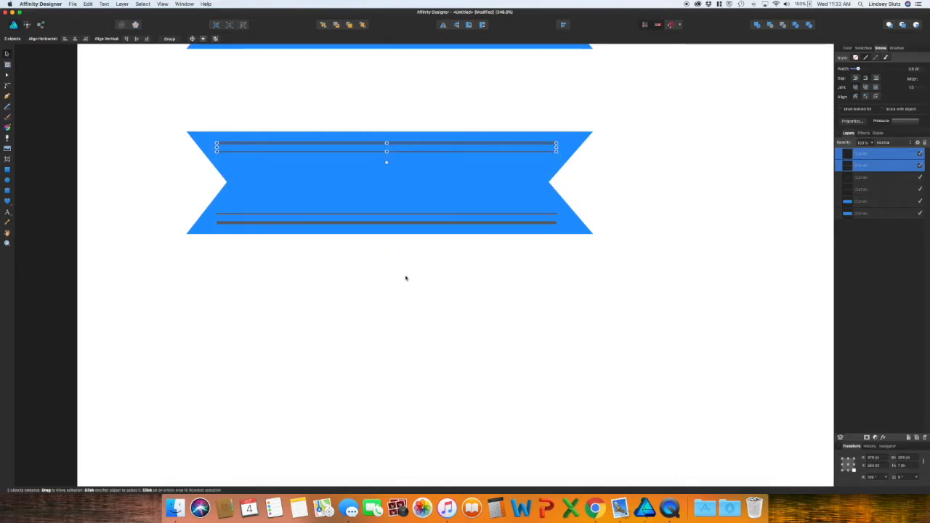
left_click(405, 279)
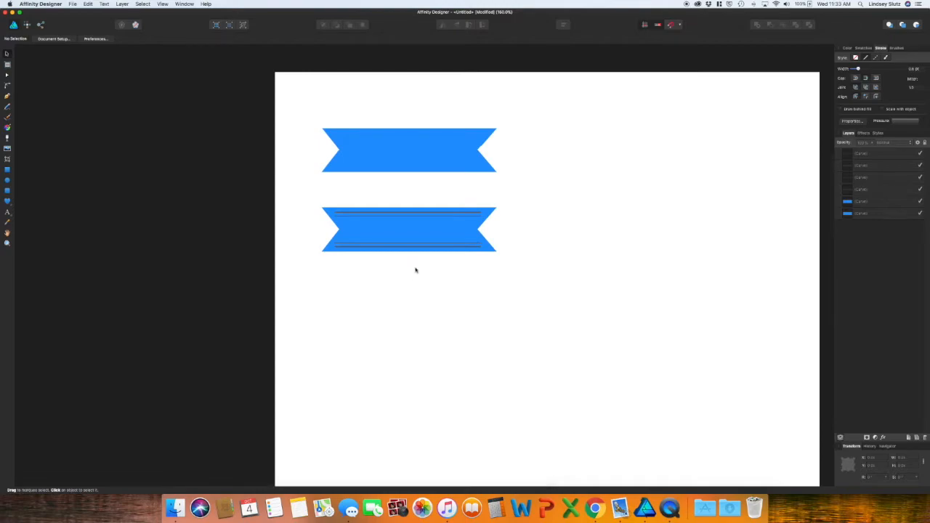
- Make the bottom outer line a dotted dash stroke with dash values 0 and 2
left_click(407, 229)
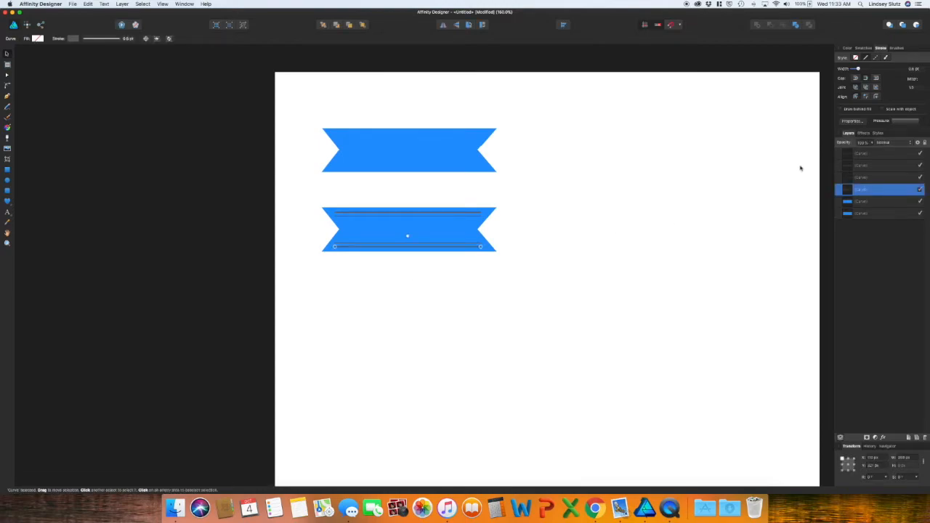
mouse_move(804, 159)
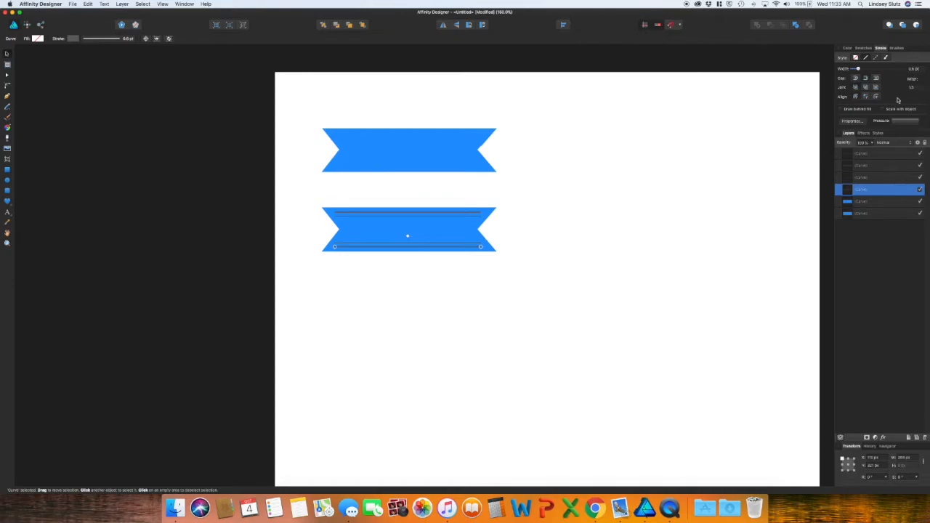
left_click(786, 58)
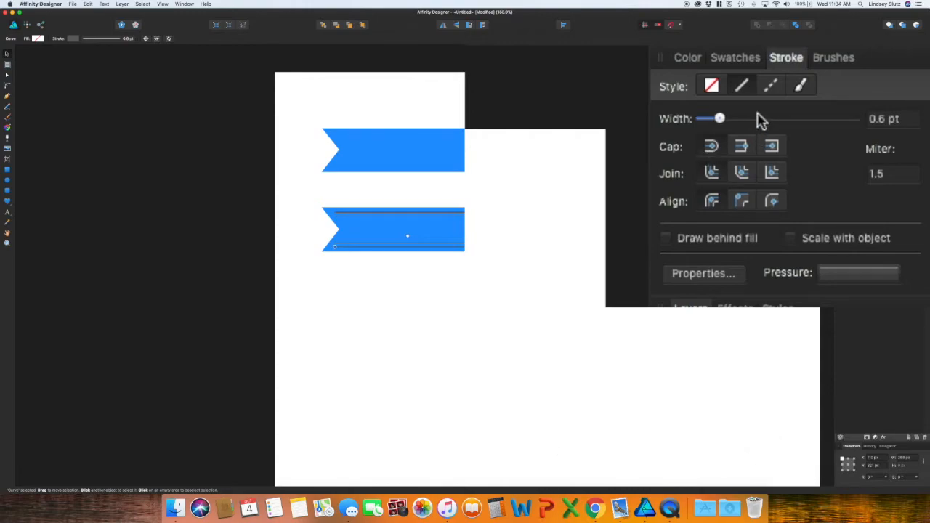
mouse_move(770, 85)
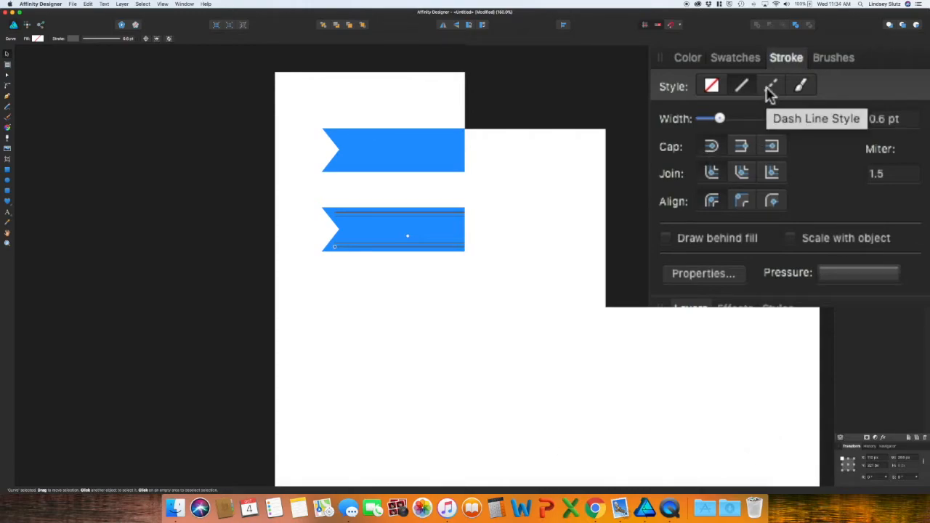
left_click(771, 86)
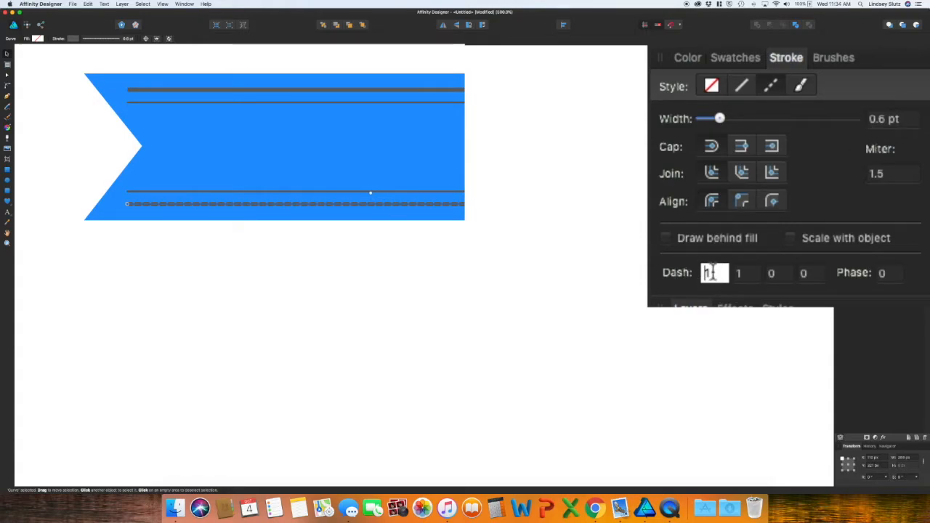
type("0")
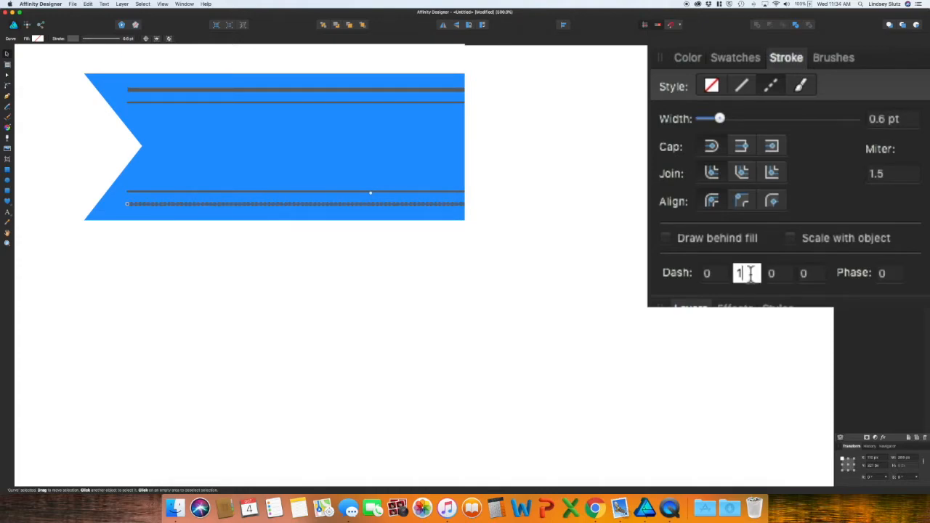
type("2")
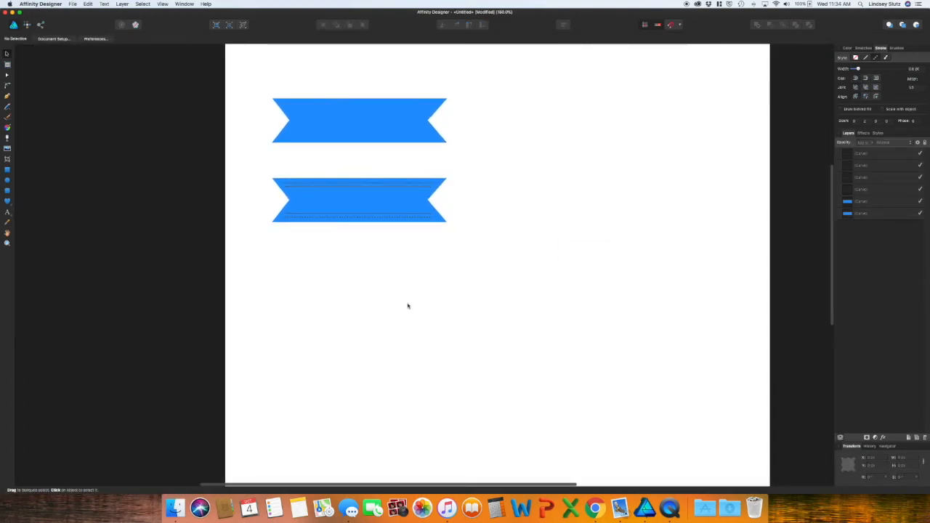
mouse_move(243, 283)
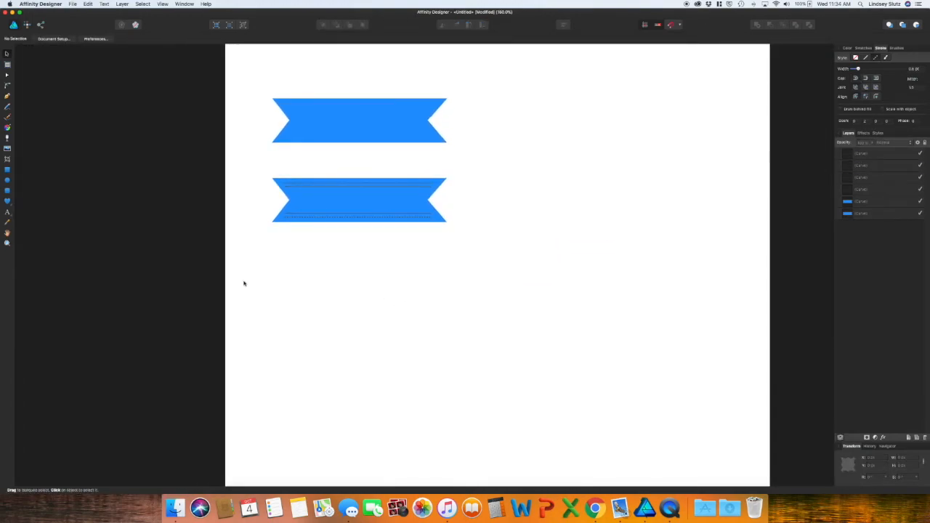
- Draw a new shape below the dotted banner and remove its outline
left_click(6, 94)
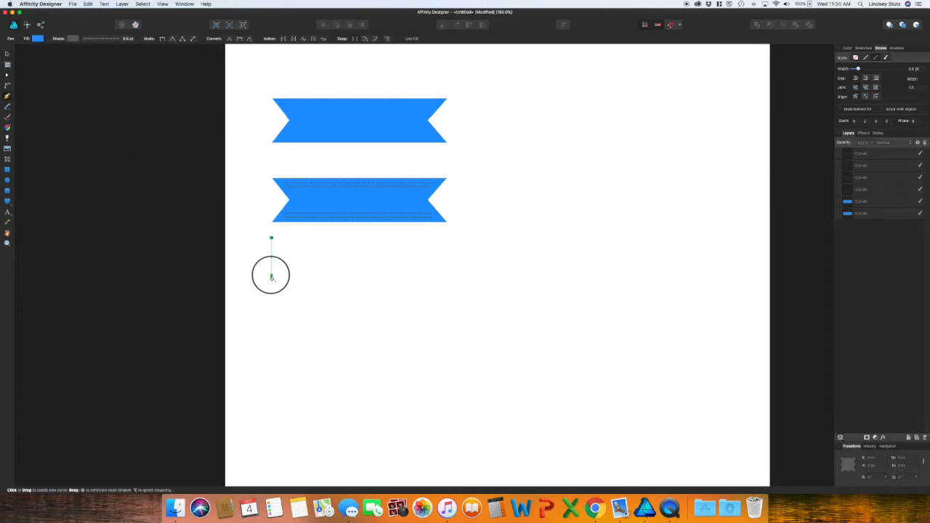
left_click_drag(270, 275, 439, 276)
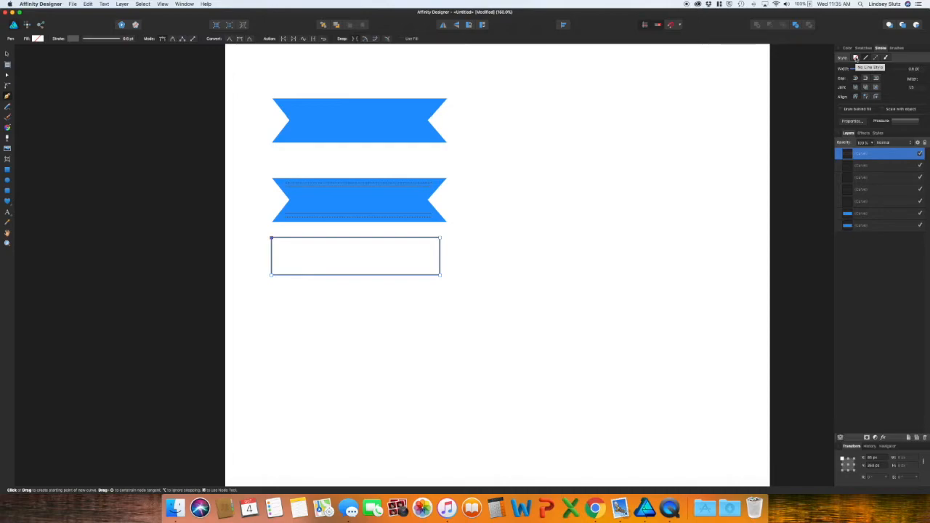
left_click(847, 48)
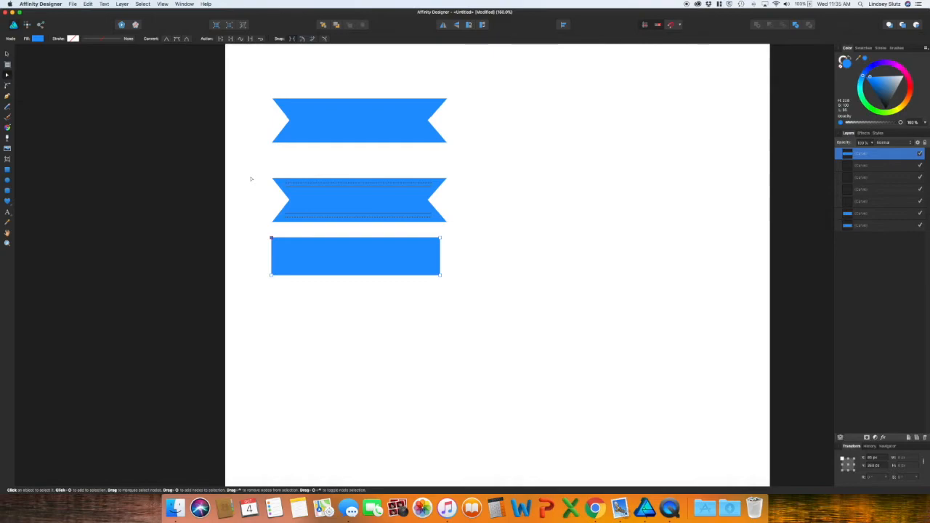
mouse_move(316, 256)
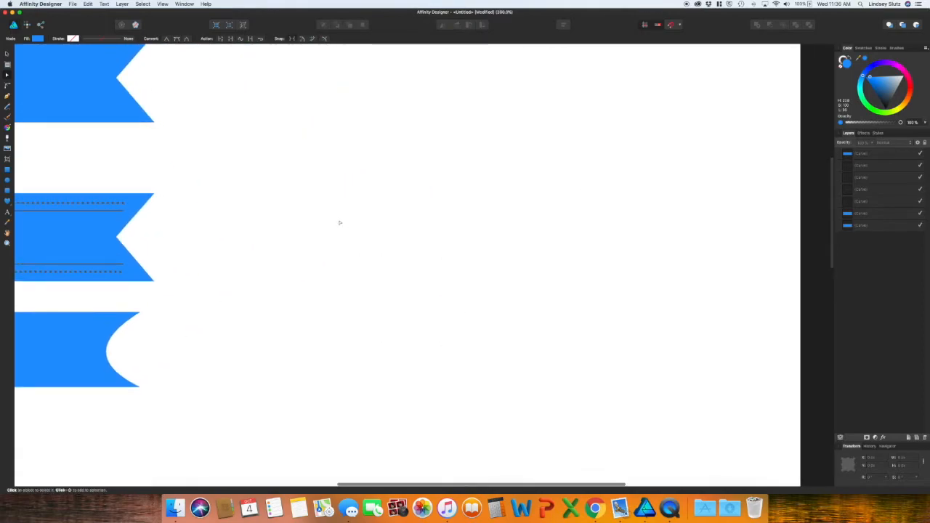
mouse_move(320, 199)
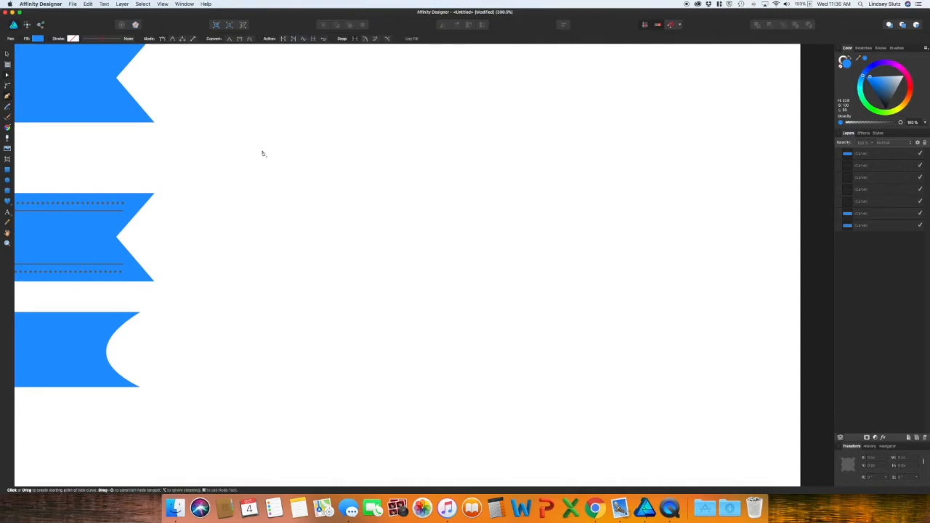
- Pen-draw a new rectangle in the empty space to the right of the banners
left_click(333, 146)
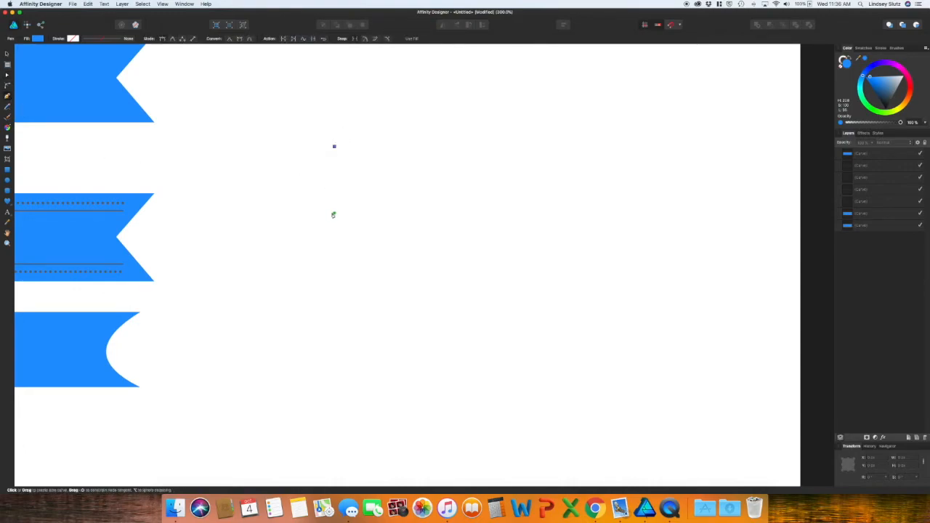
left_click(333, 220)
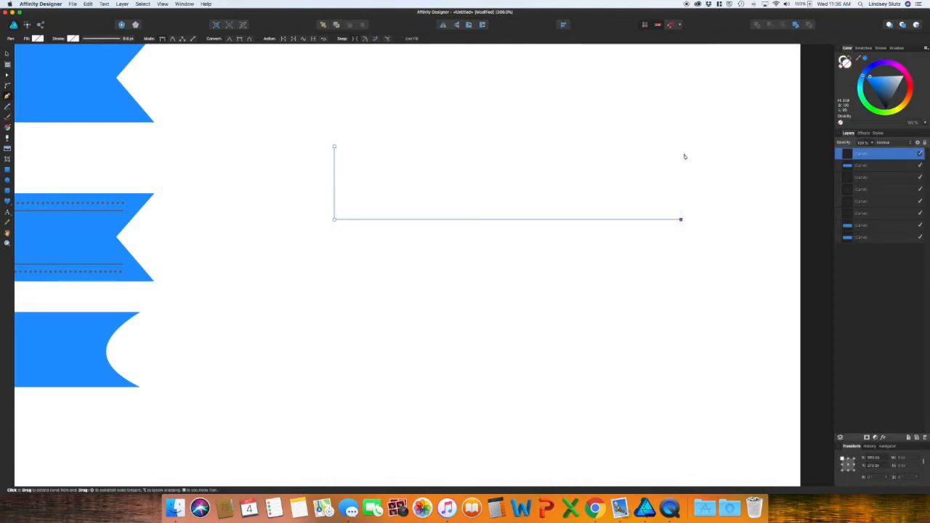
left_click(680, 146)
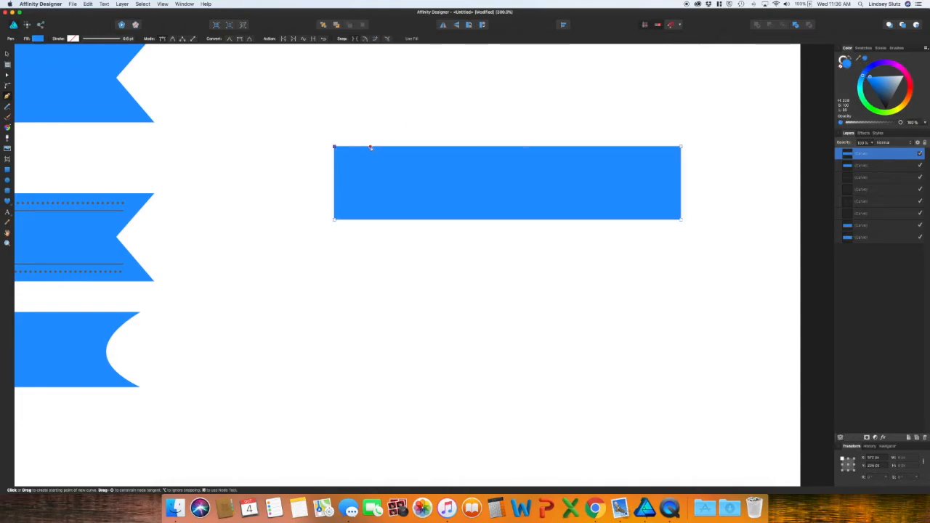
mouse_move(342, 174)
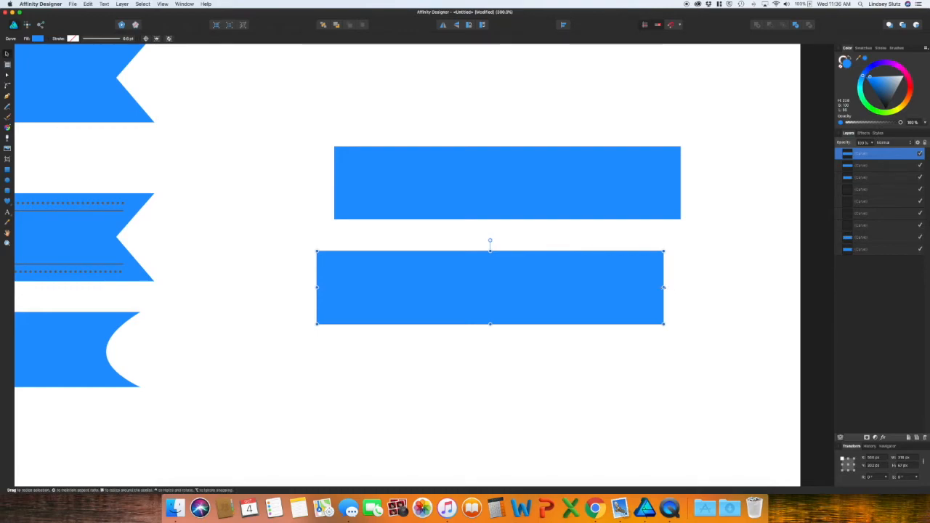
- Move the copied rectangle under the banner's left end as a darker blue tail
left_click_drag(661, 287, 398, 305)
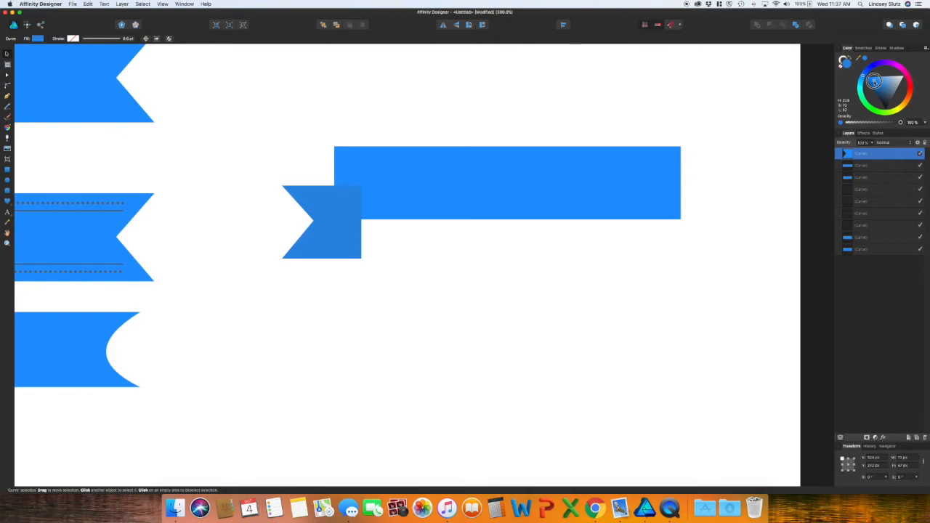
left_click(320, 222)
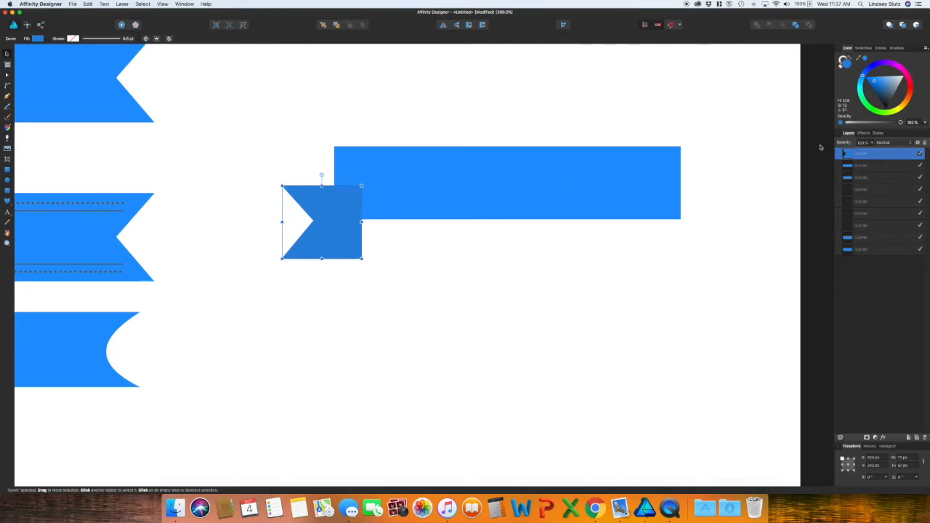
left_click(864, 172)
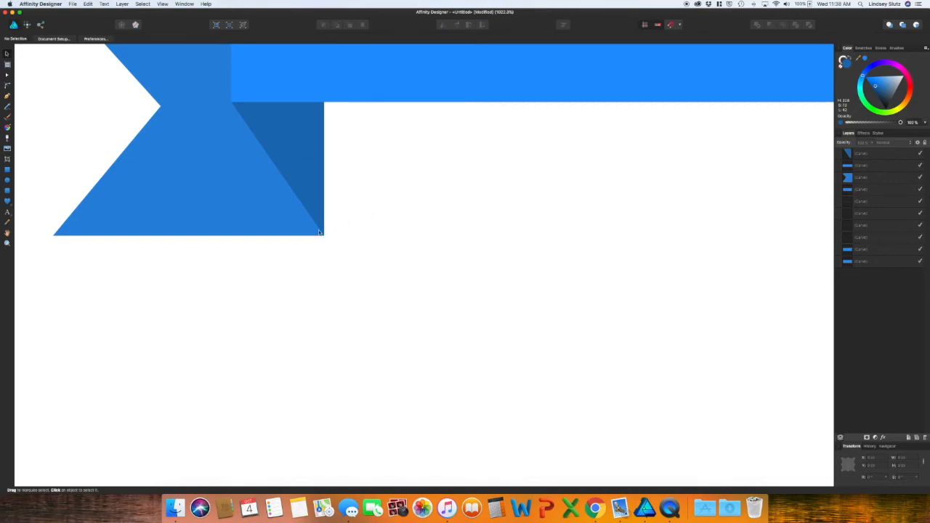
mouse_move(318, 134)
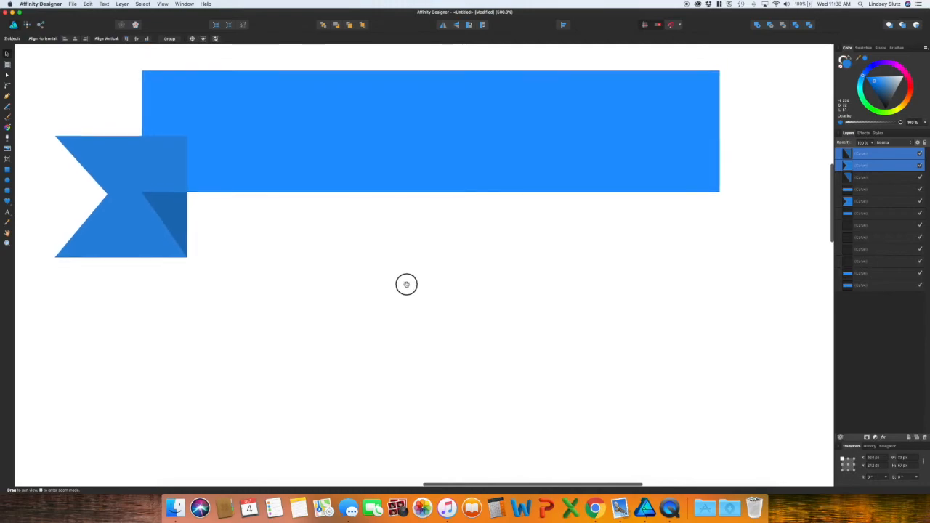
- Flip the selected tail and fold horizontally and place them at the banner's right end
left_click(118, 196)
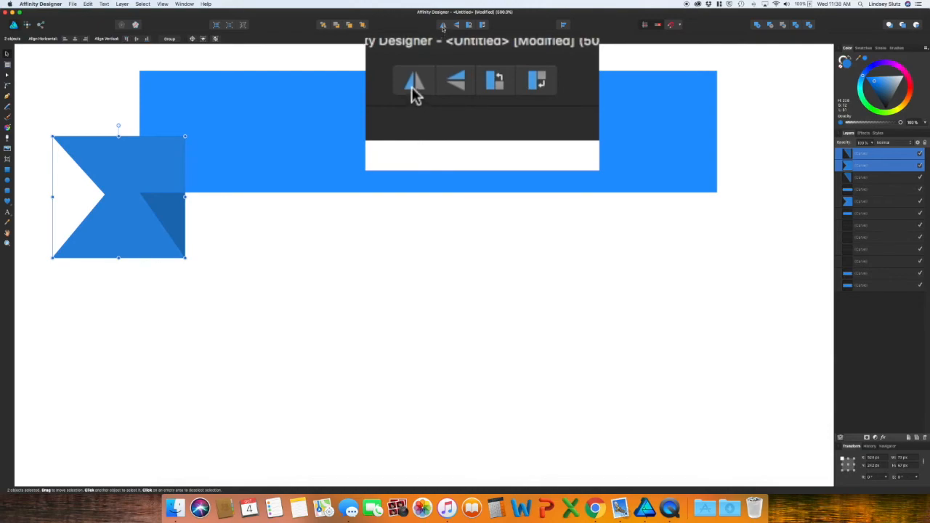
left_click(413, 80)
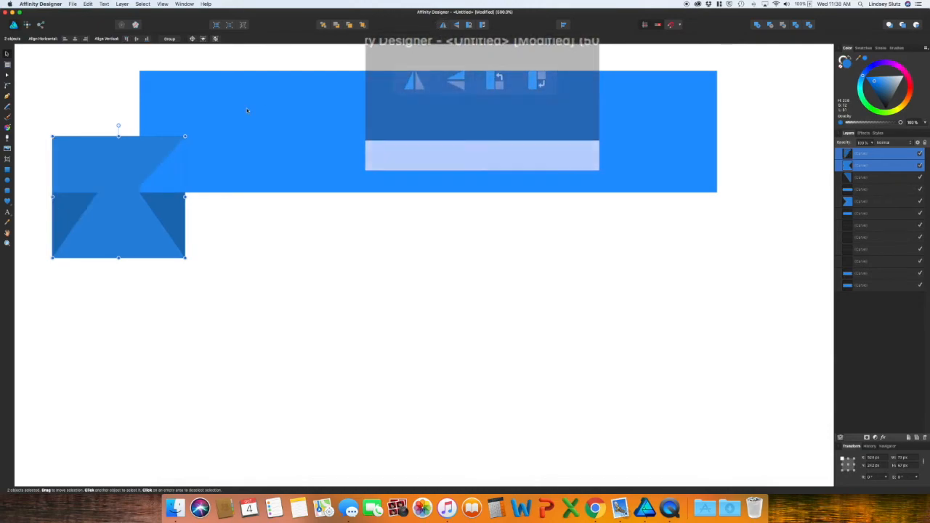
left_click_drag(119, 196, 501, 186)
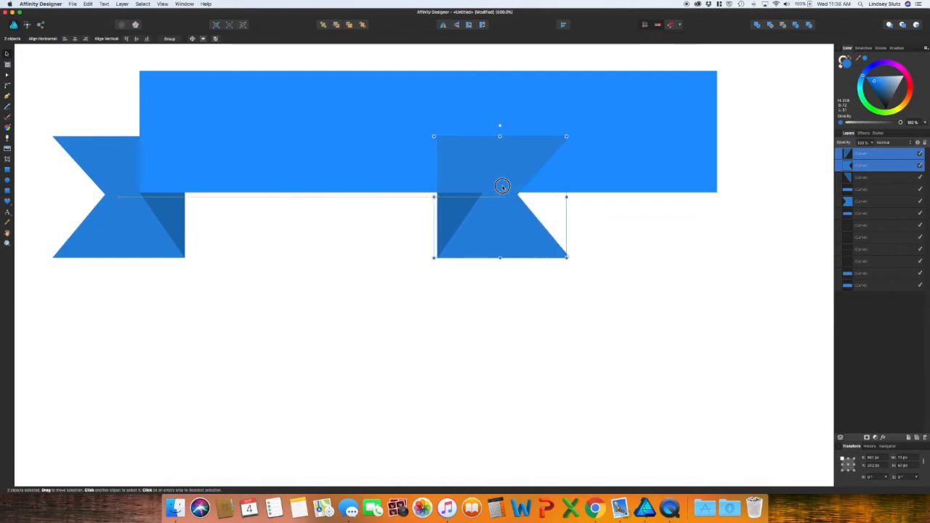
left_click_drag(502, 186, 729, 183)
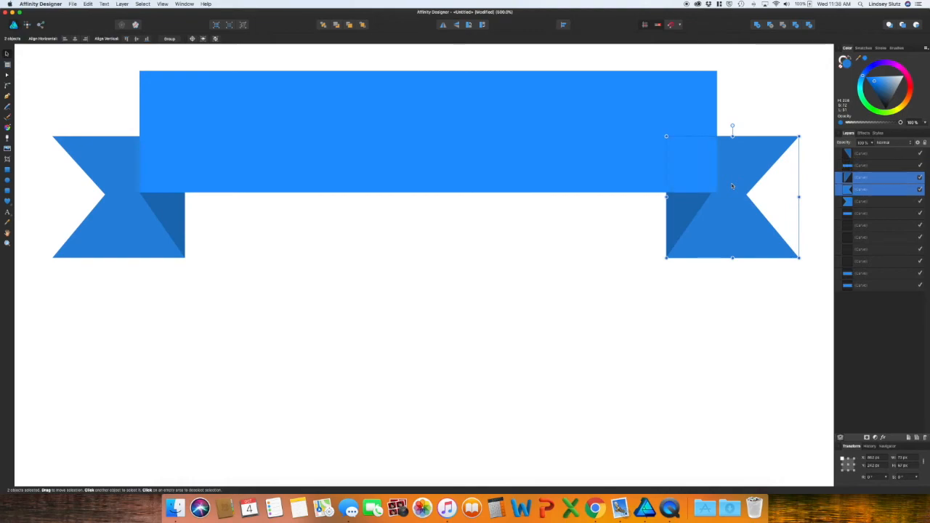
mouse_move(719, 211)
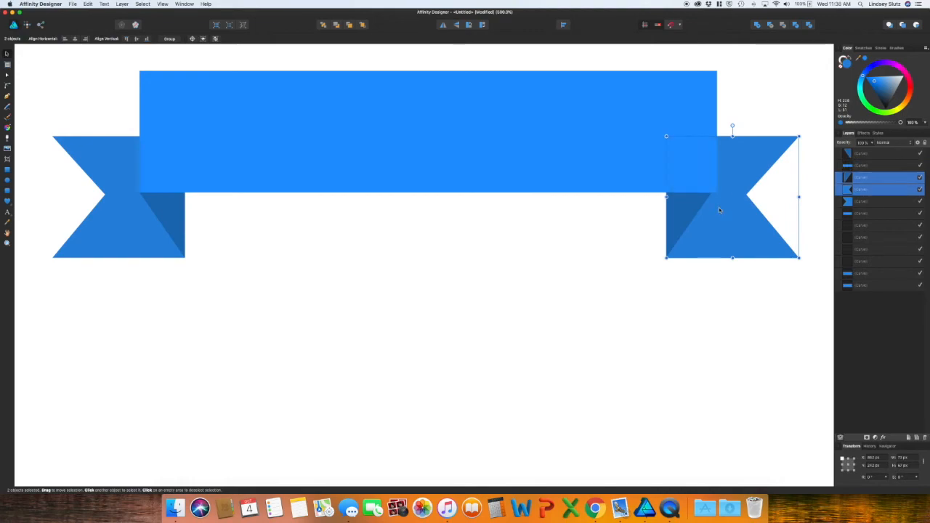
left_click(732, 311)
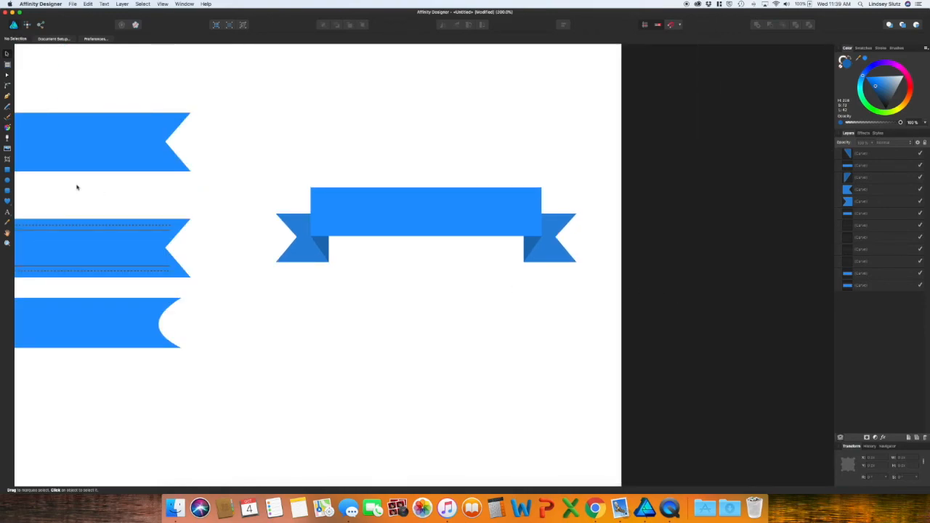
mouse_move(530, 295)
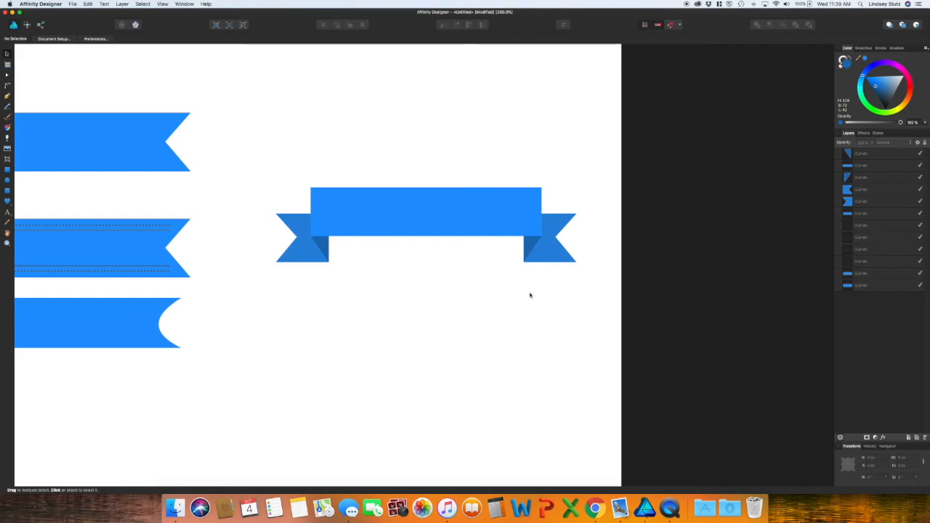
mouse_move(506, 241)
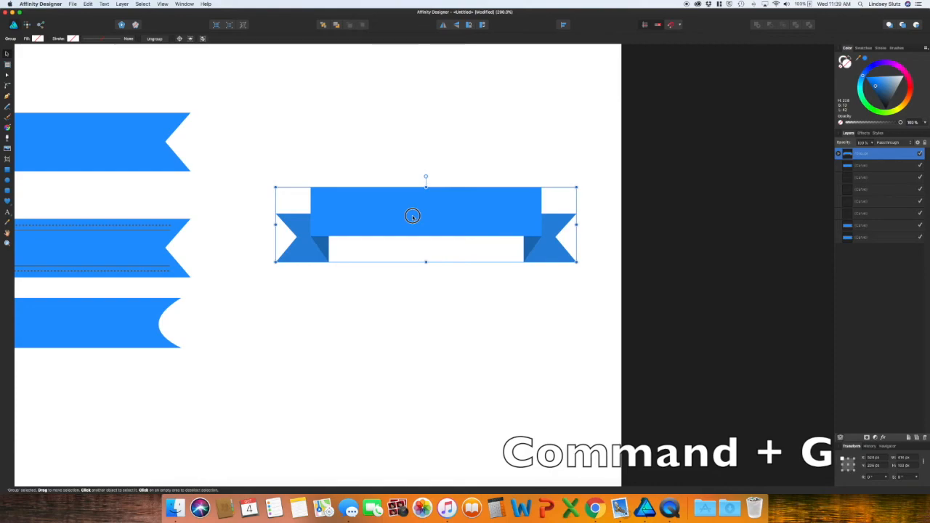
- Group the ribbon pieces with Cmd+G and drag a duplicate below
key("cmd+g")
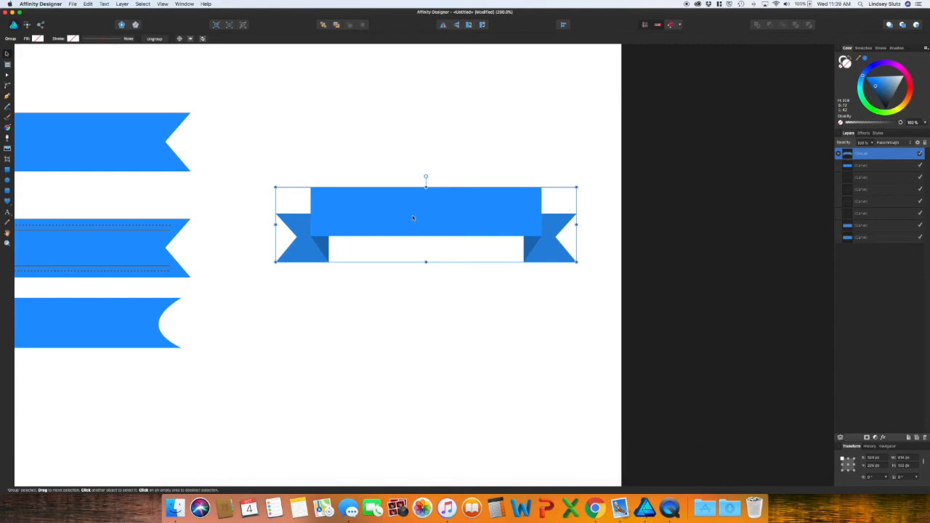
left_click_drag(425, 223, 429, 347)
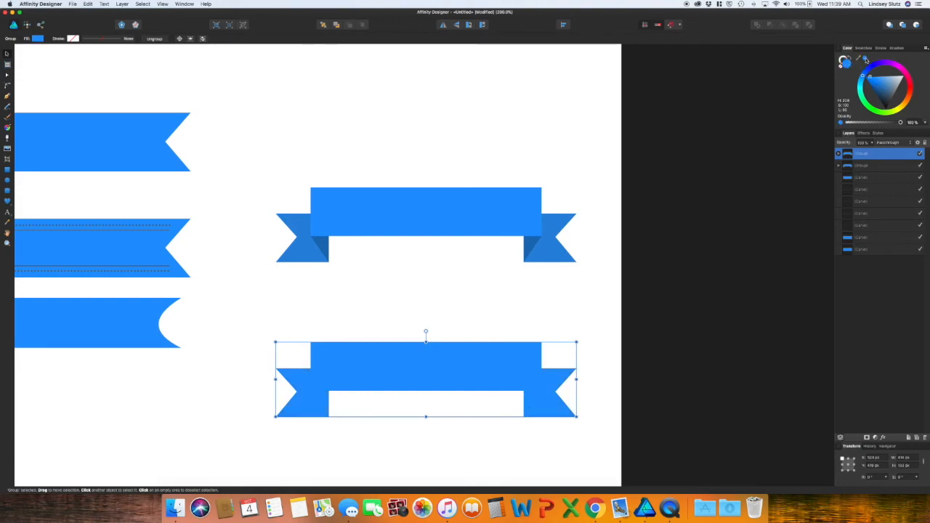
- Set the lower ribbon's stroke alignment in the Stroke panel and colour it white
left_click(880, 48)
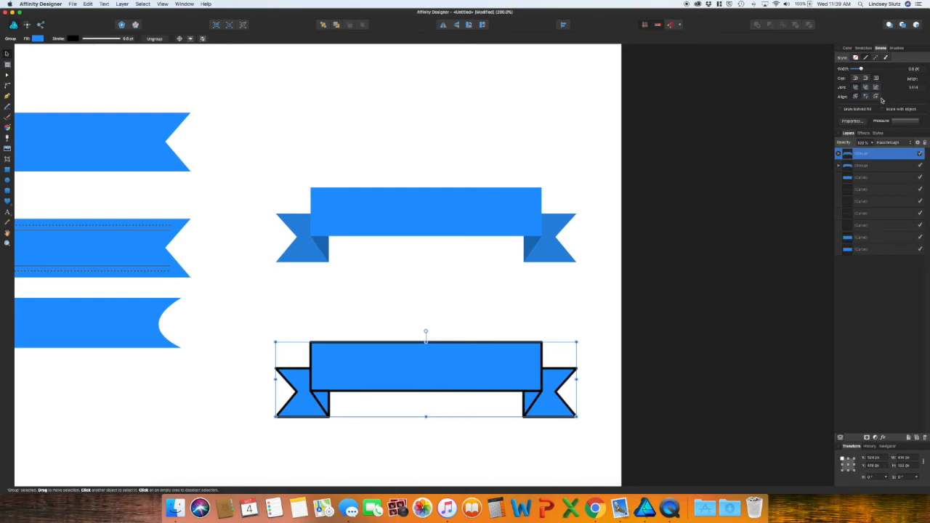
left_click(847, 48)
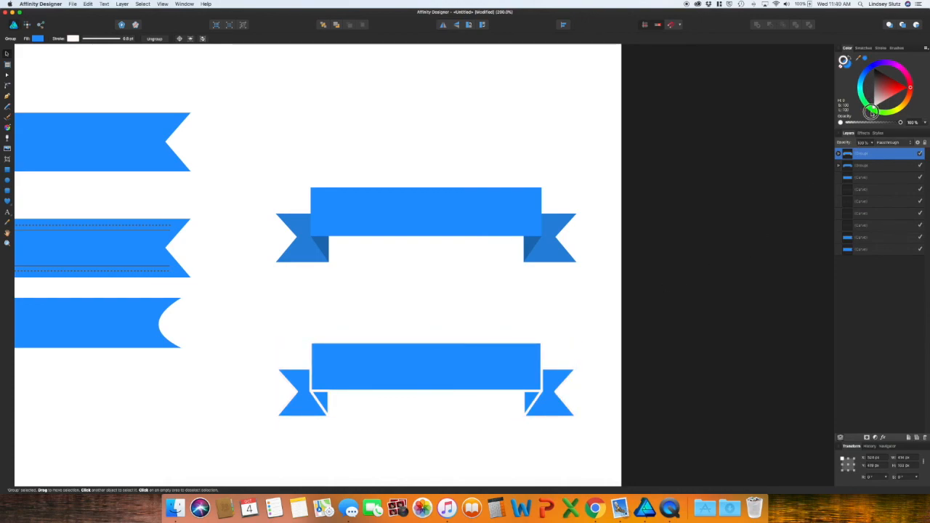
left_click(592, 282)
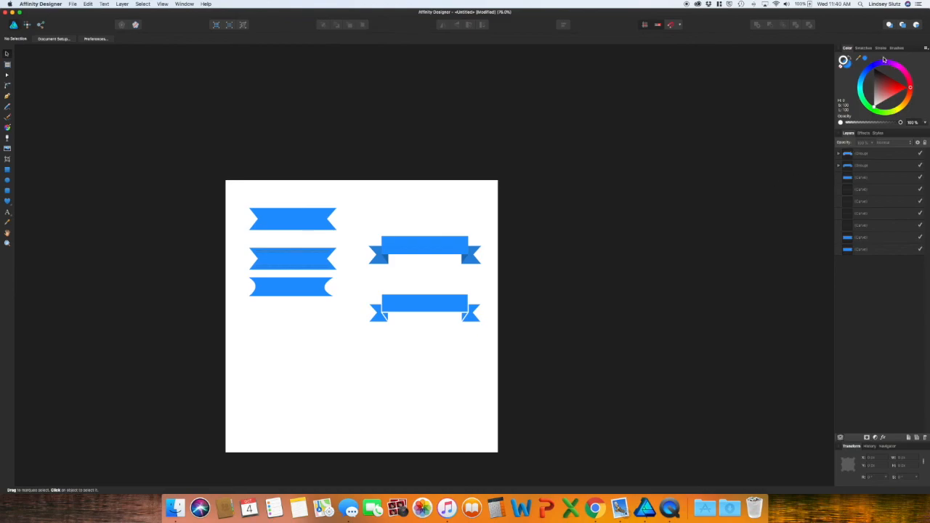
- Reposition the lined and notched banners lower to widen the gaps between them
left_click(880, 48)
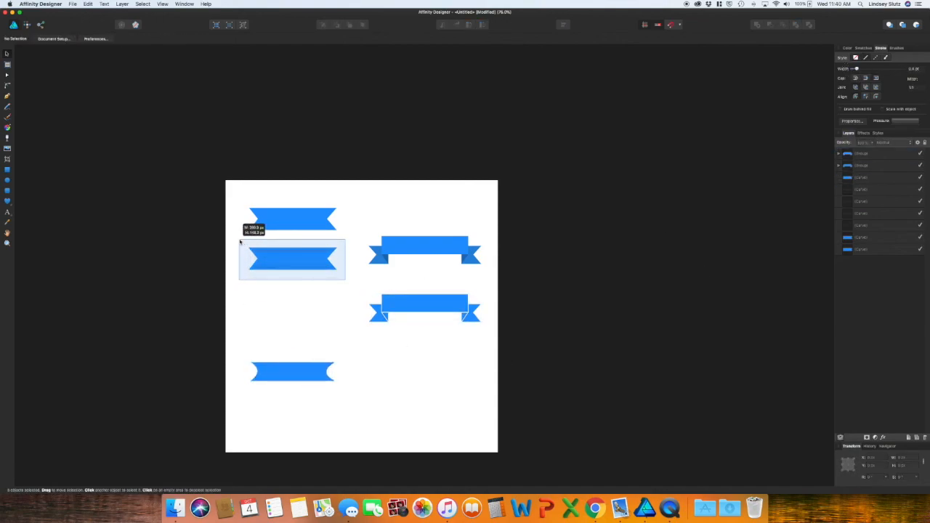
left_click_drag(292, 259, 292, 328)
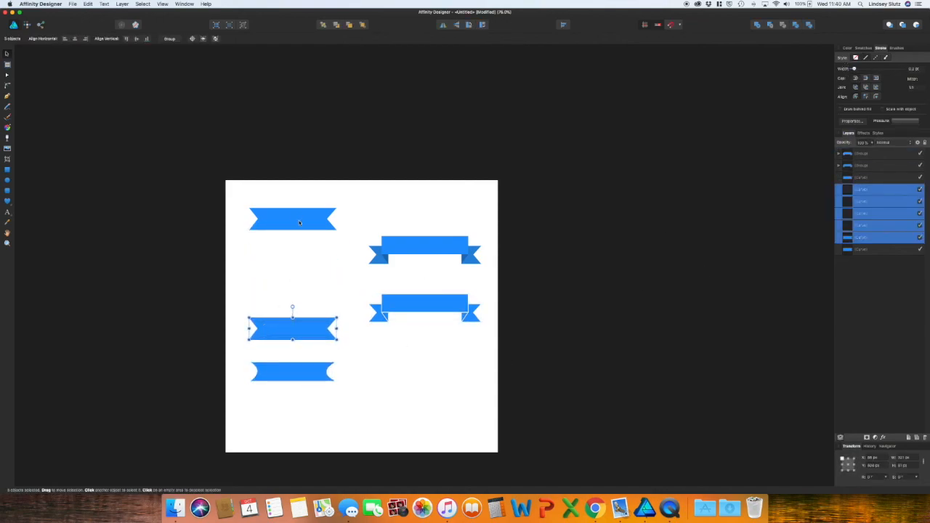
left_click(414, 398)
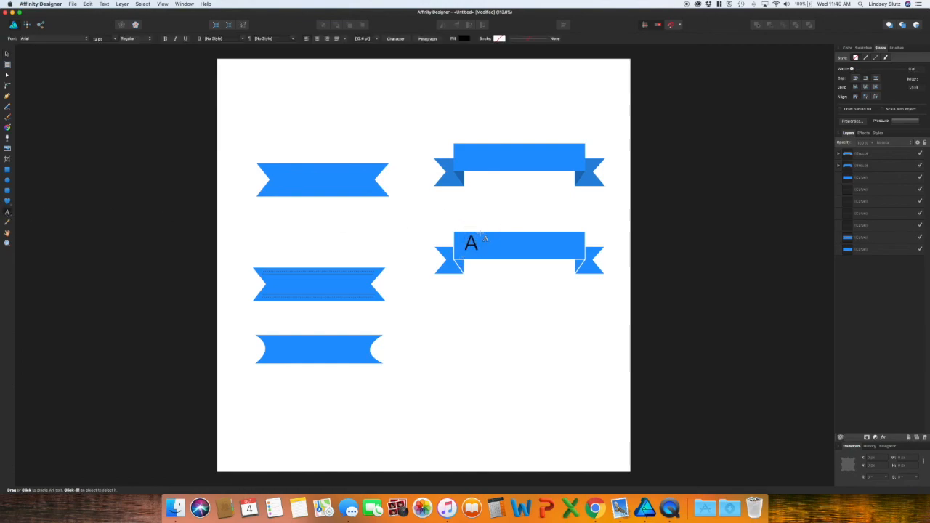
- Type 'Hello' on the white-outlined ribbon and deselect the text
type("Hello")
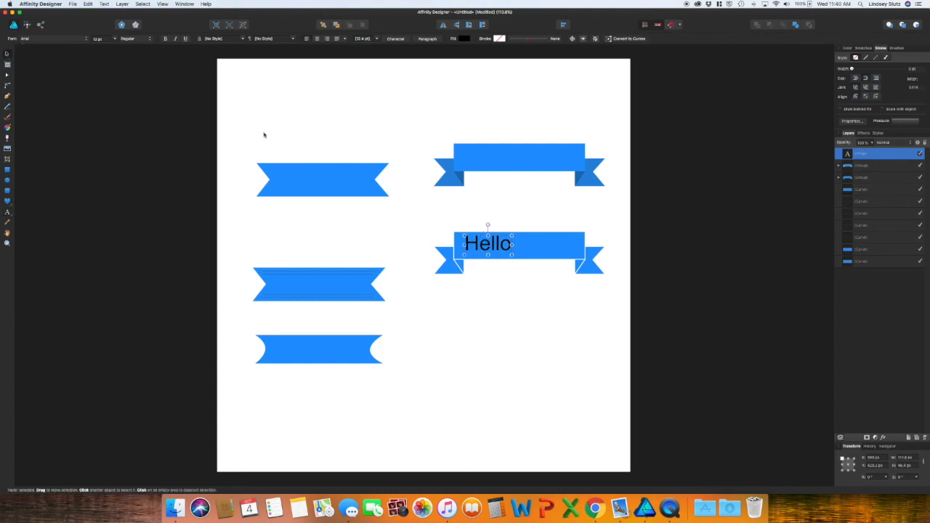
left_click(525, 293)
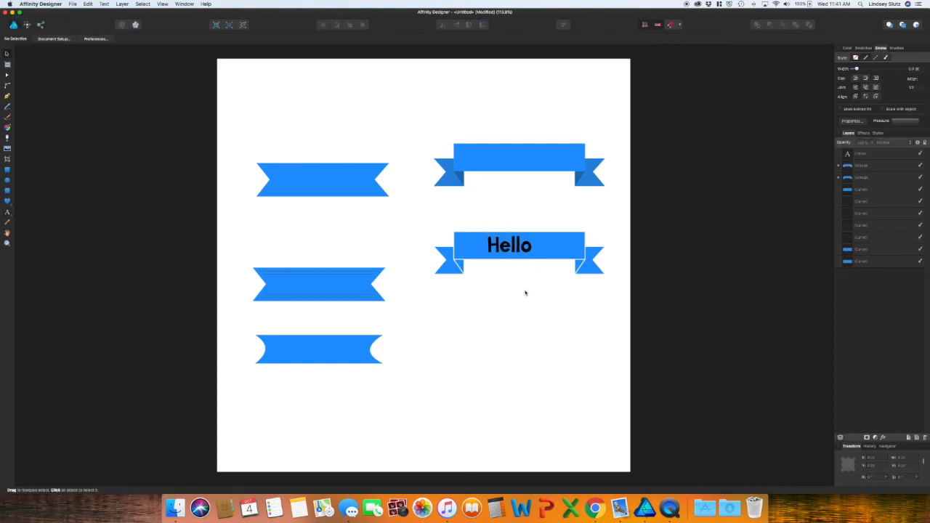